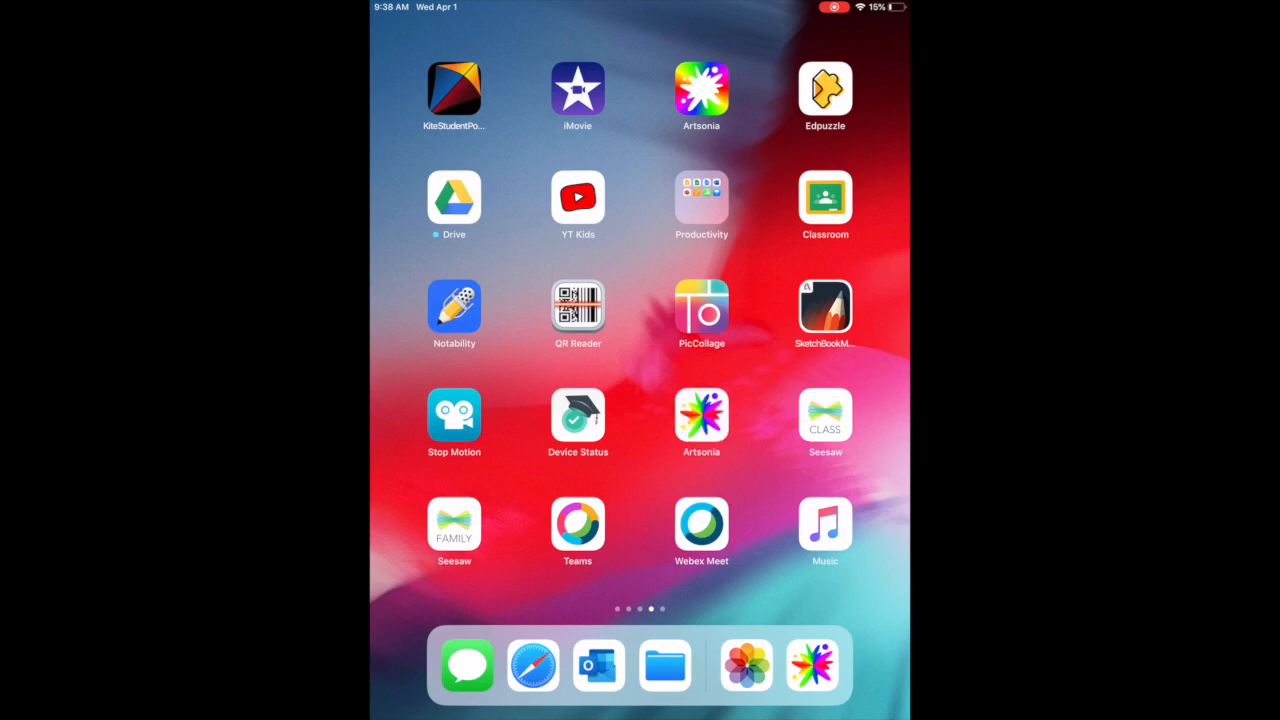
Launch Artsonia and start student sign-in, allowing camera access to scan the class code.
{"action": "left_click", "coordinate": [701, 96]}
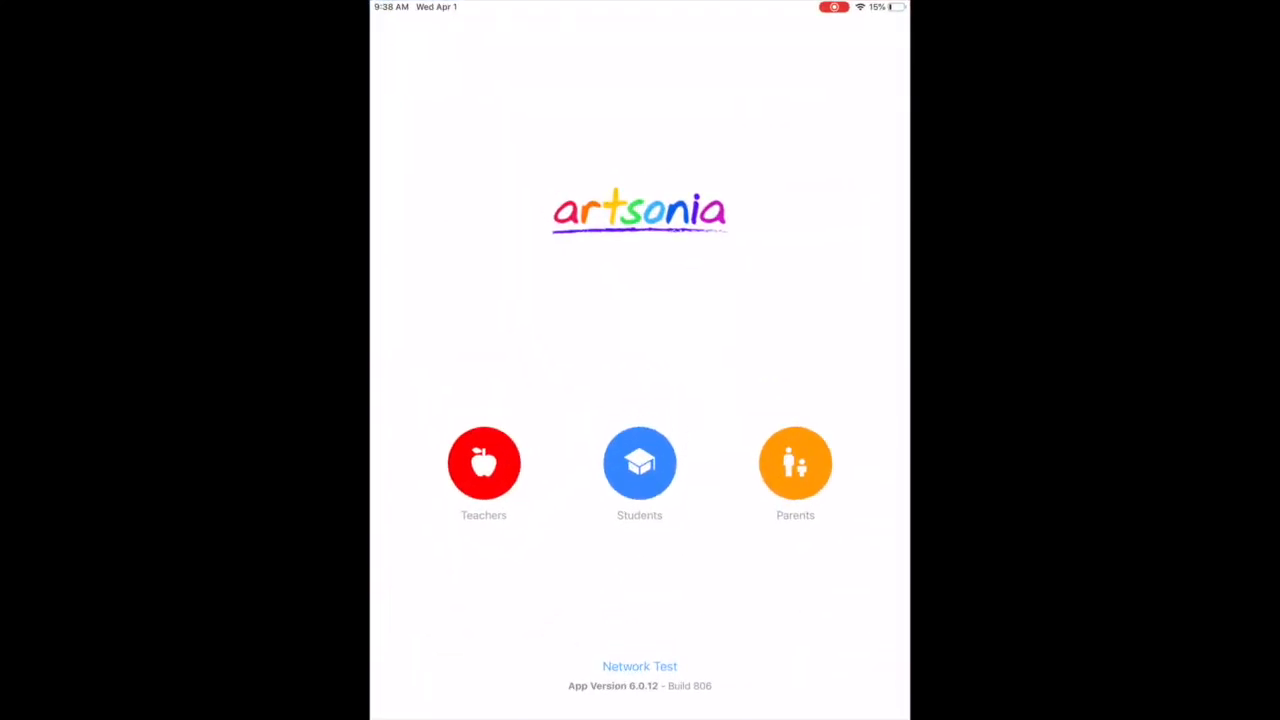
{"action": "left_click", "coordinate": [639, 462]}
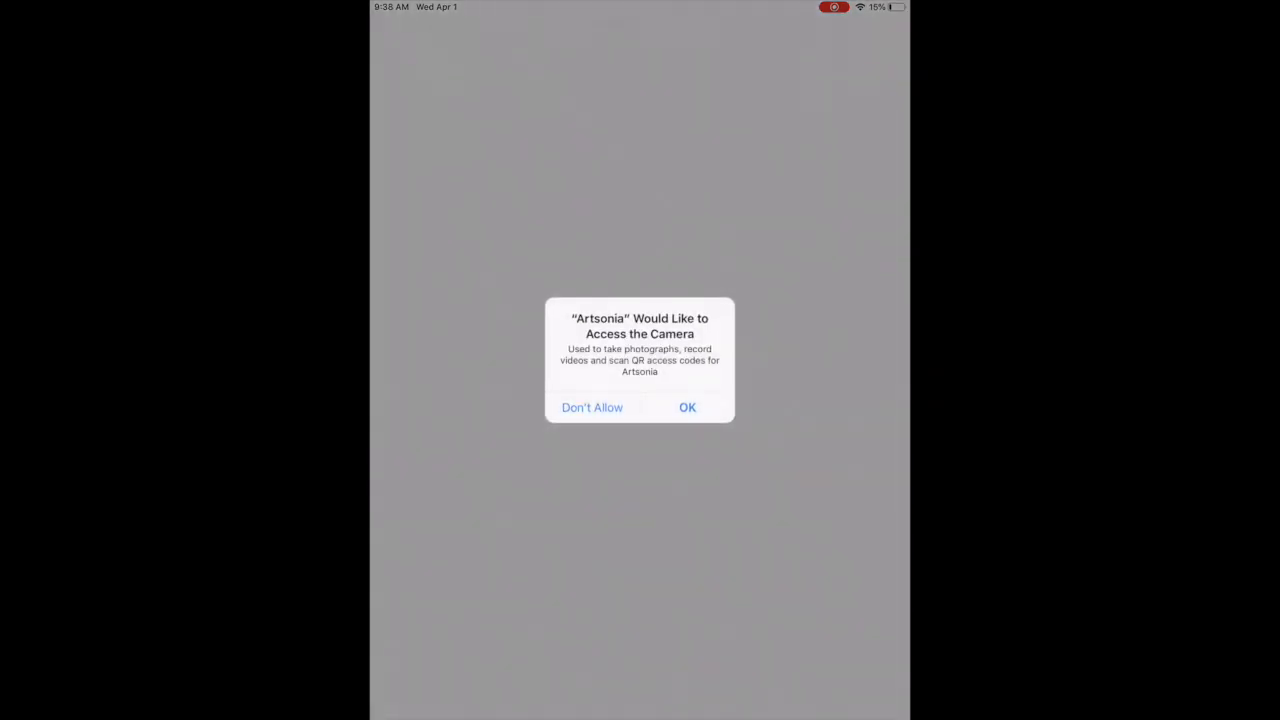
{"action": "left_click", "coordinate": [687, 407]}
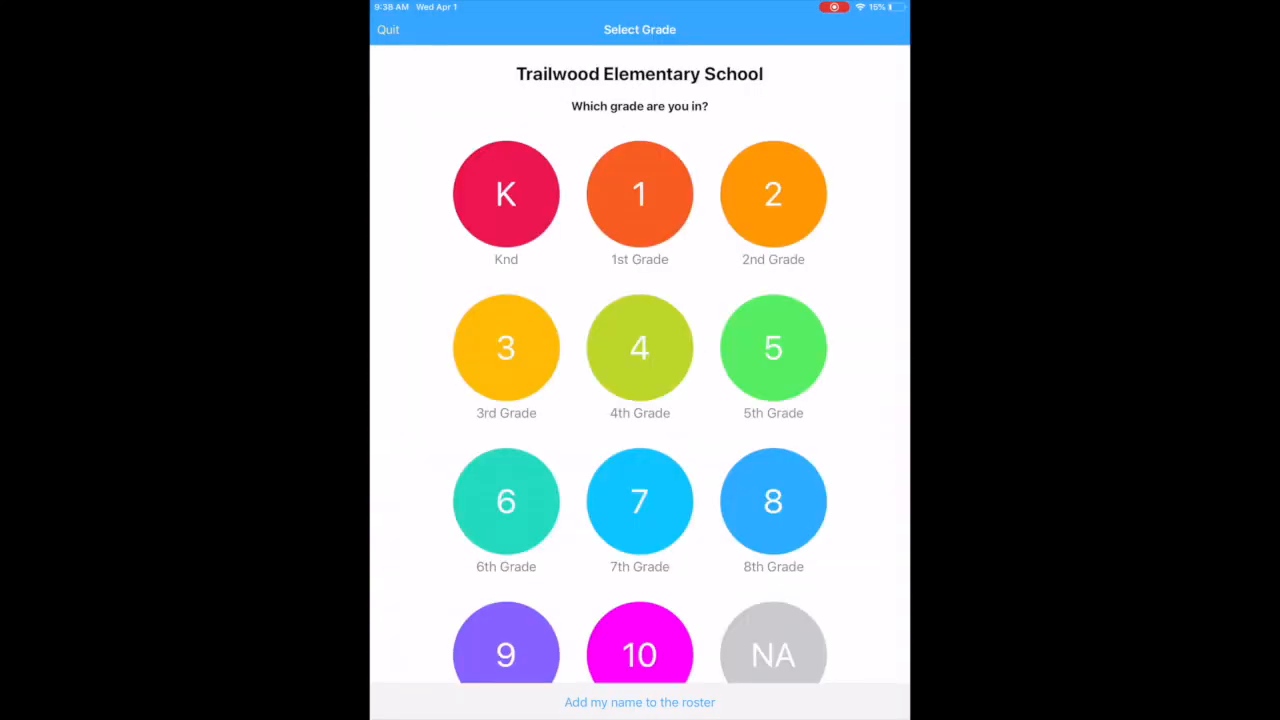
Pick 2nd Grade and search the roster for 'shelle' to open the class portal.
{"action": "left_click", "coordinate": [773, 194]}
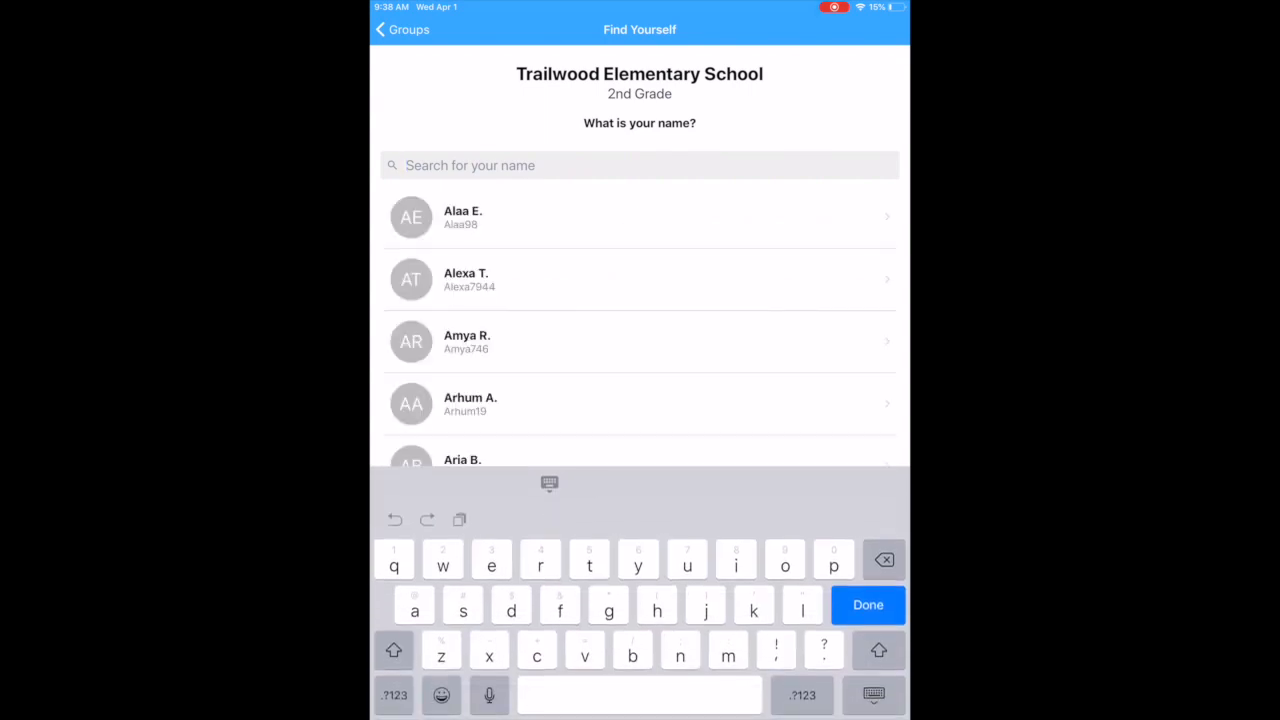
{"action": "type", "text": "shelle"}
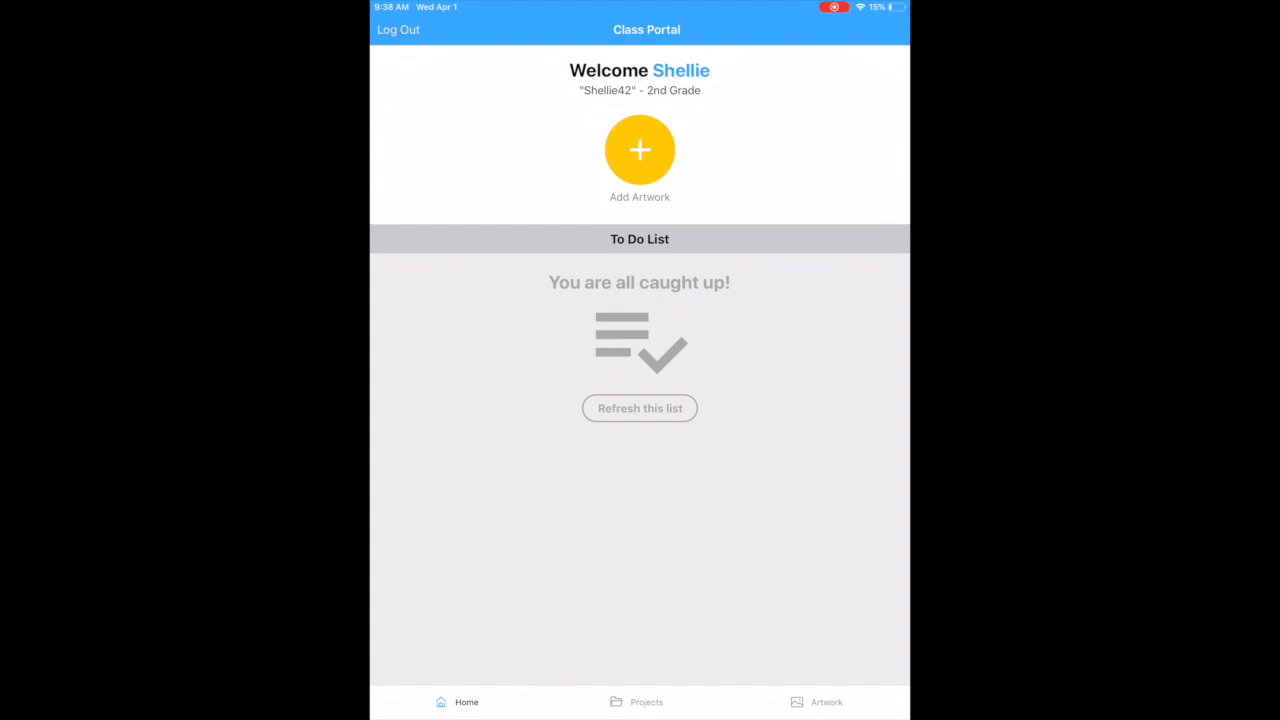
Start Add Artwork and scroll the Class Projects grid toward At Home Creations.
{"action": "left_click", "coordinate": [639, 150]}
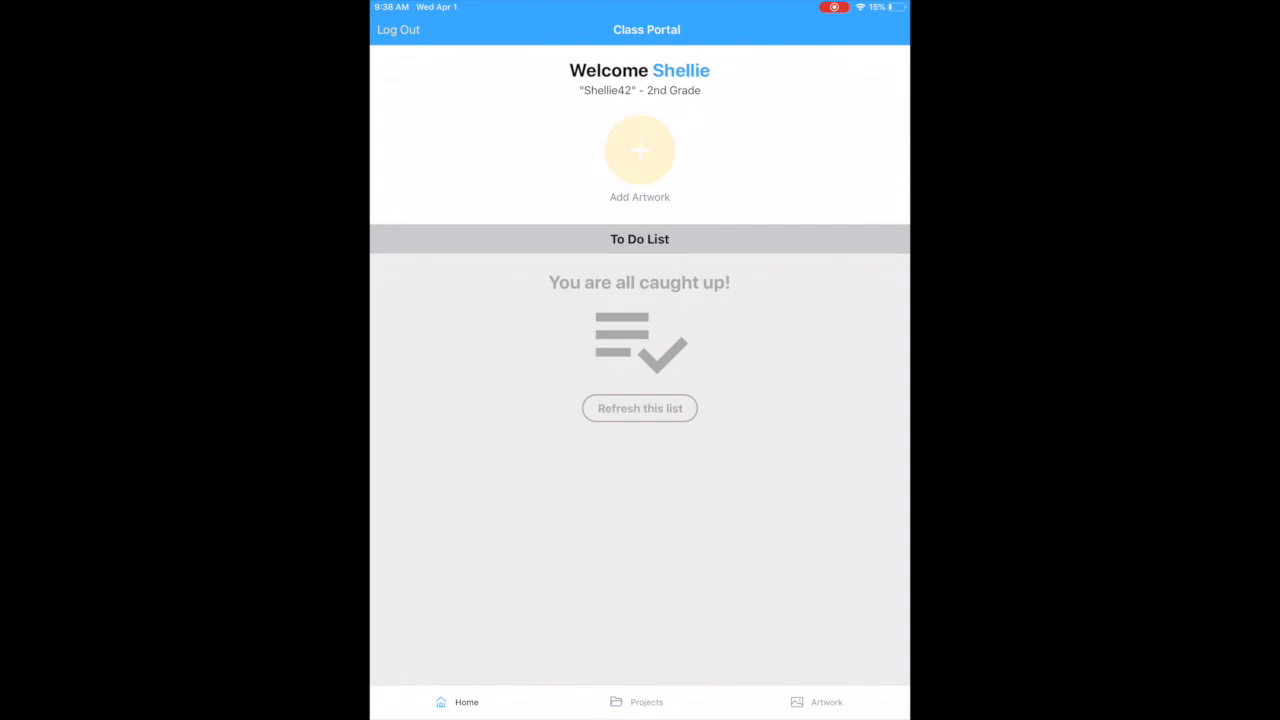
{"action": "left_click", "coordinate": [646, 701]}
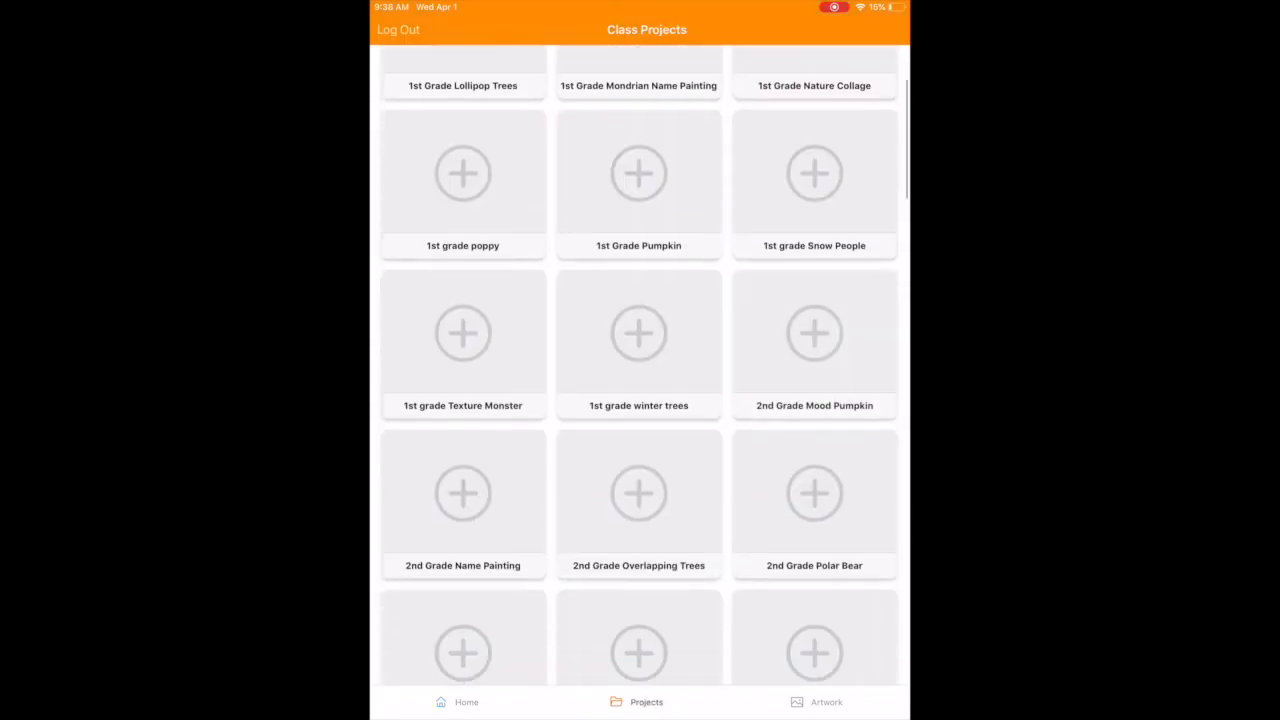
{"action": "scroll", "scroll_direction": "down", "scroll_amount": 3}
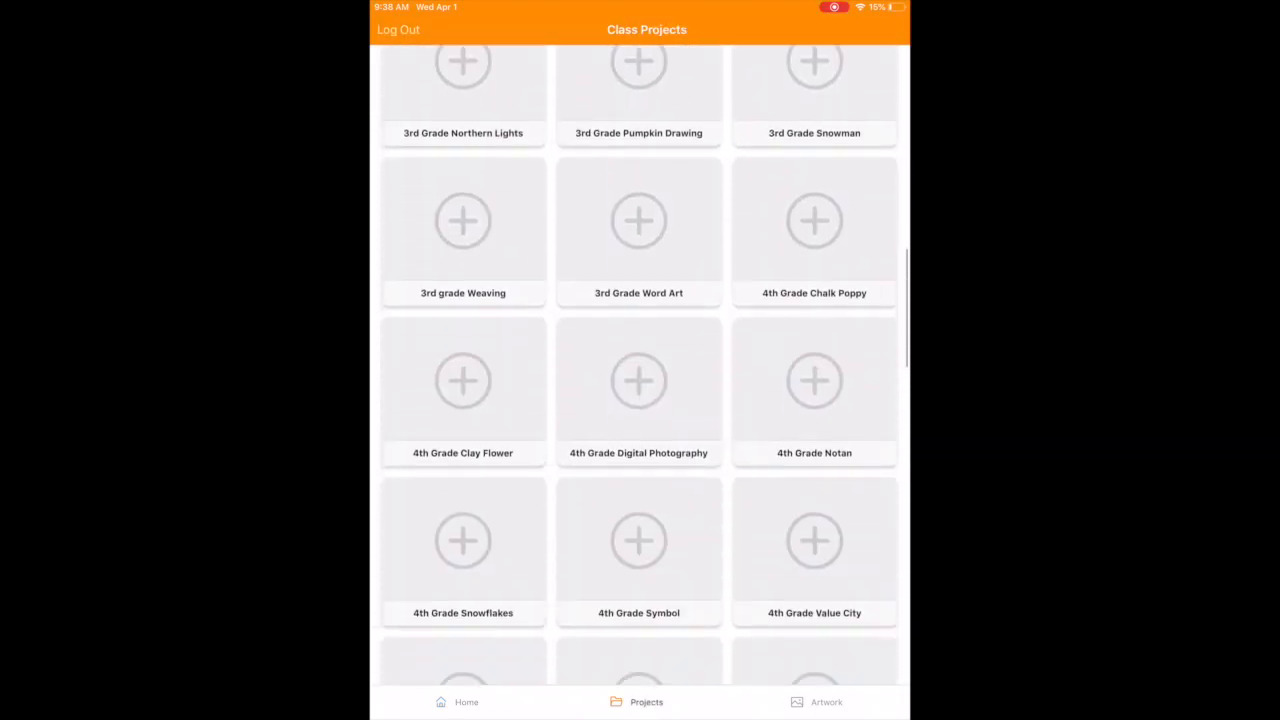
{"action": "scroll", "scroll_direction": "down", "scroll_amount": 3}
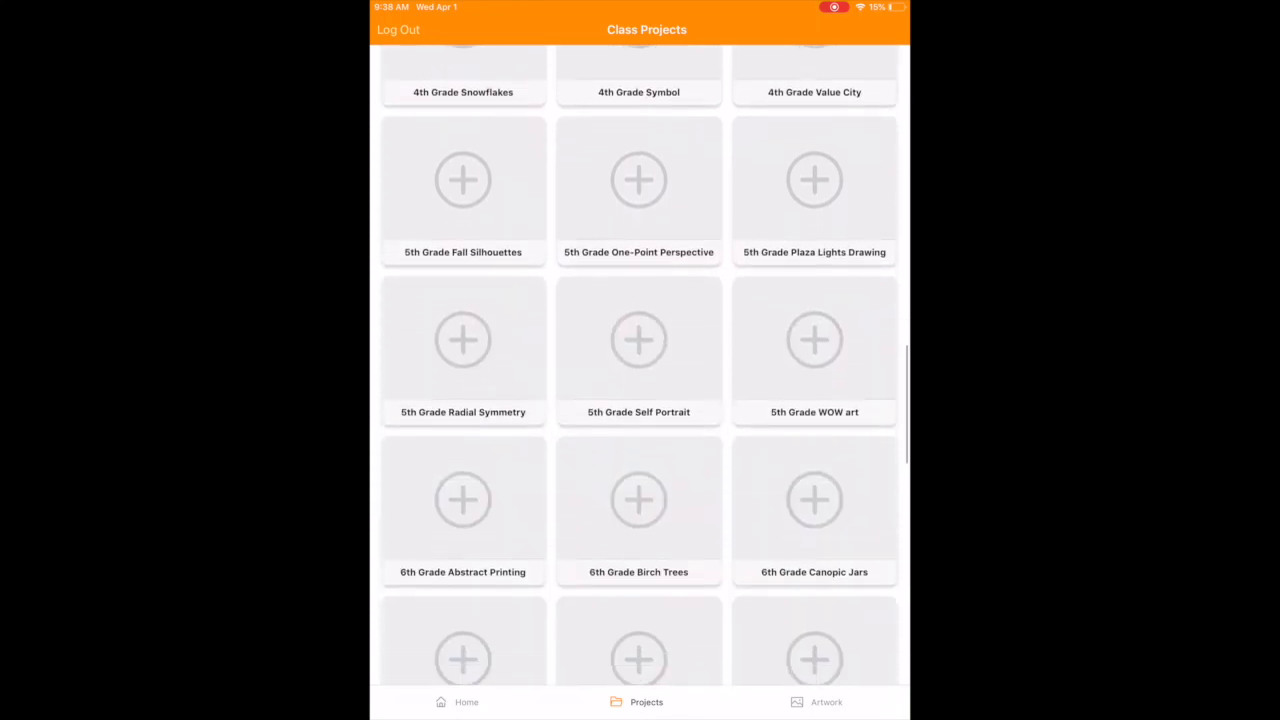
{"action": "scroll", "scroll_direction": "down", "scroll_amount": 3}
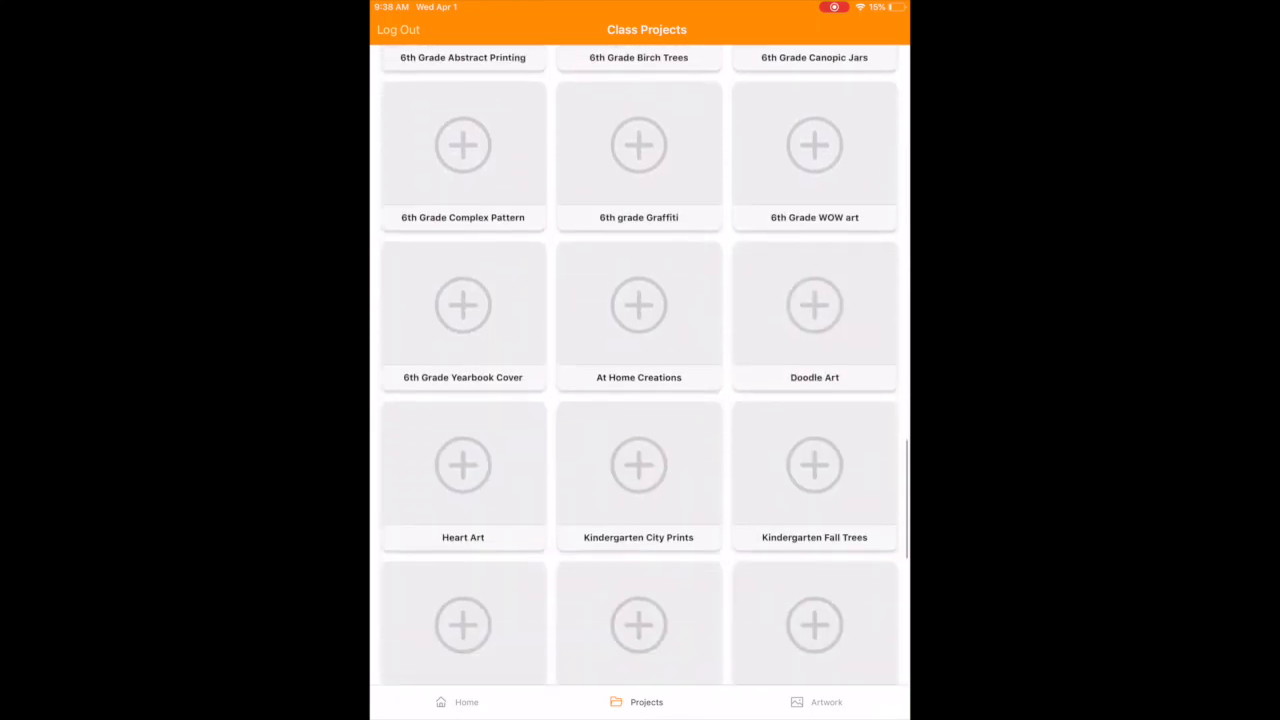
{"action": "scroll", "scroll_direction": "down", "scroll_amount": 3}
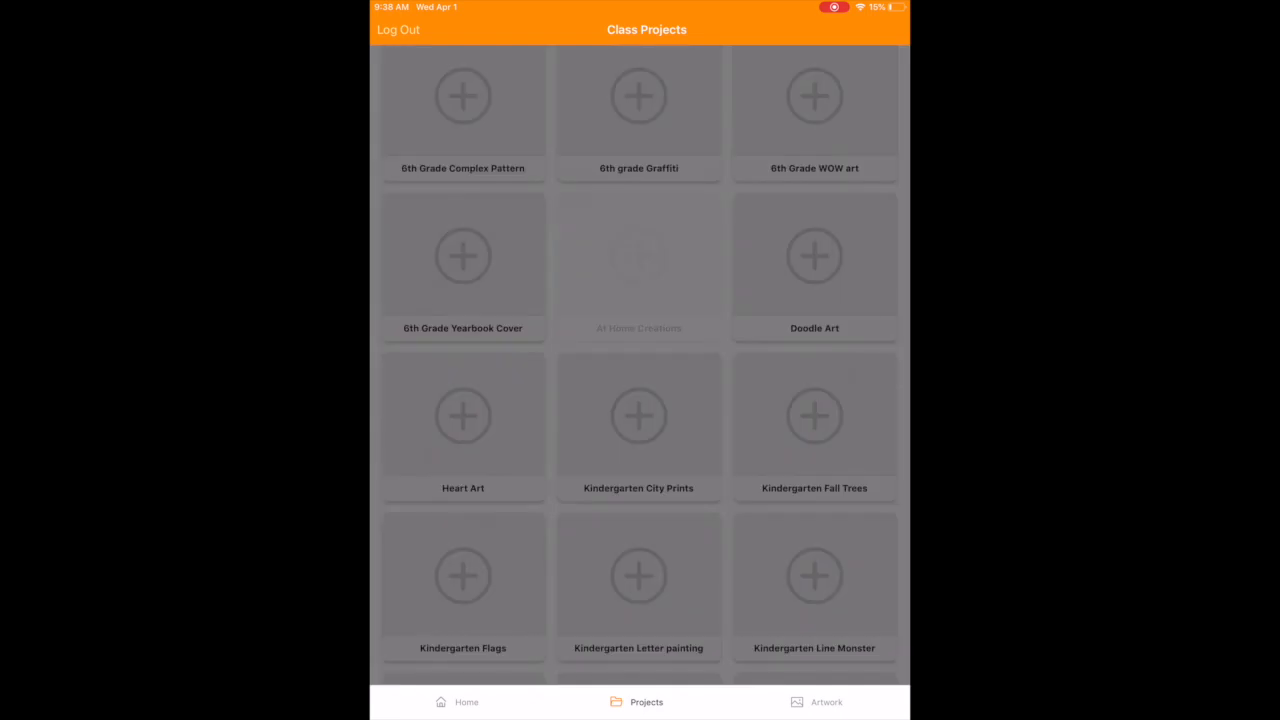
Photograph the watercolor for At Home Creations, rotate it upright, and continue.
{"action": "left_click", "coordinate": [638, 255]}
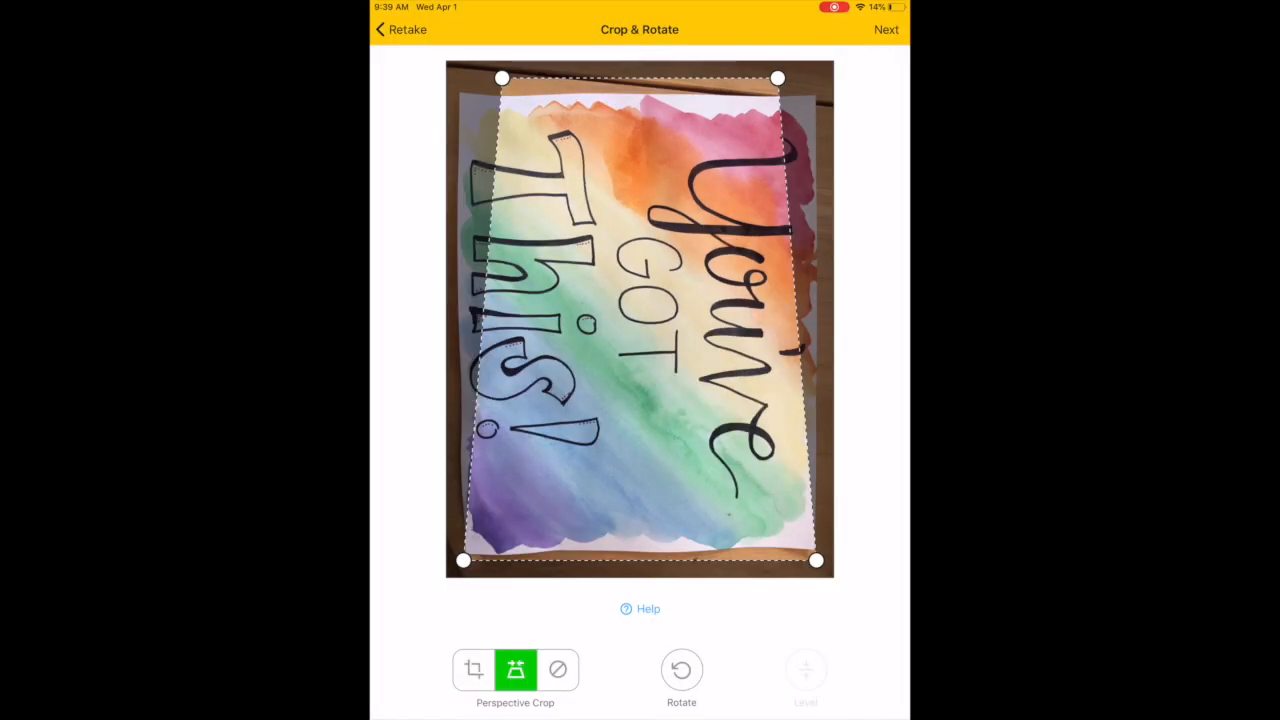
{"action": "left_click", "coordinate": [473, 670]}
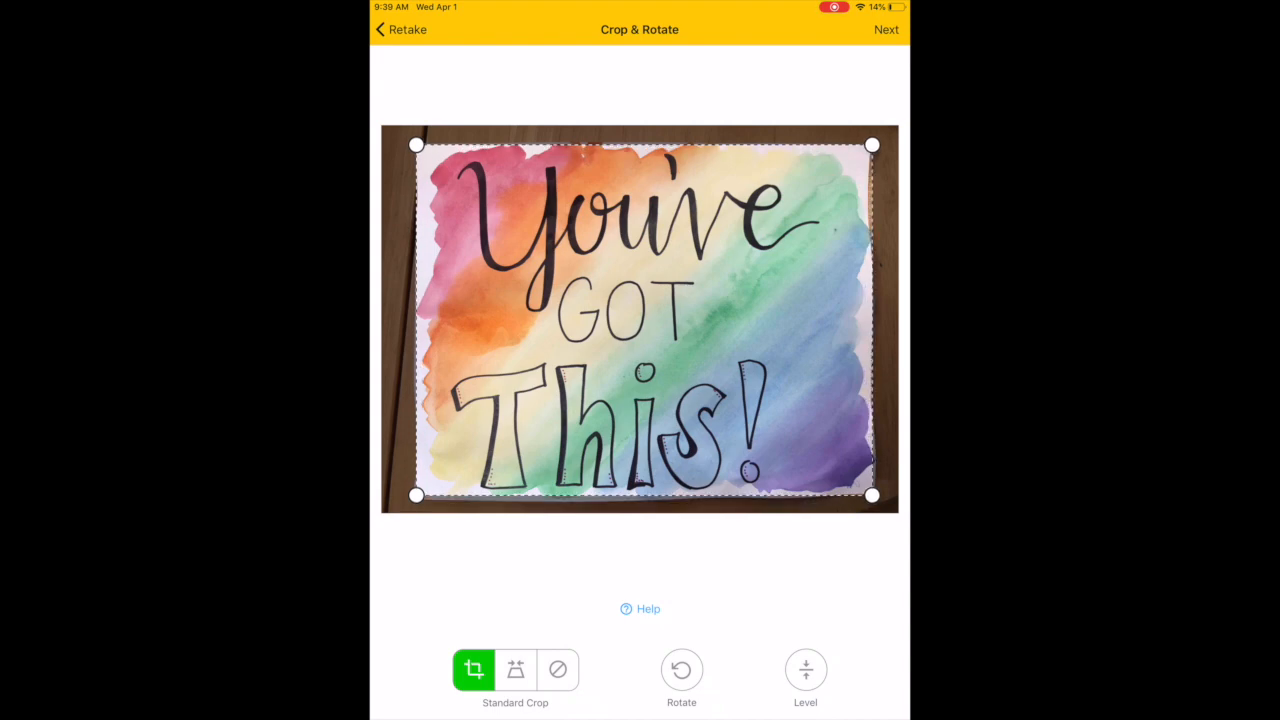
{"action": "left_click", "coordinate": [886, 29]}
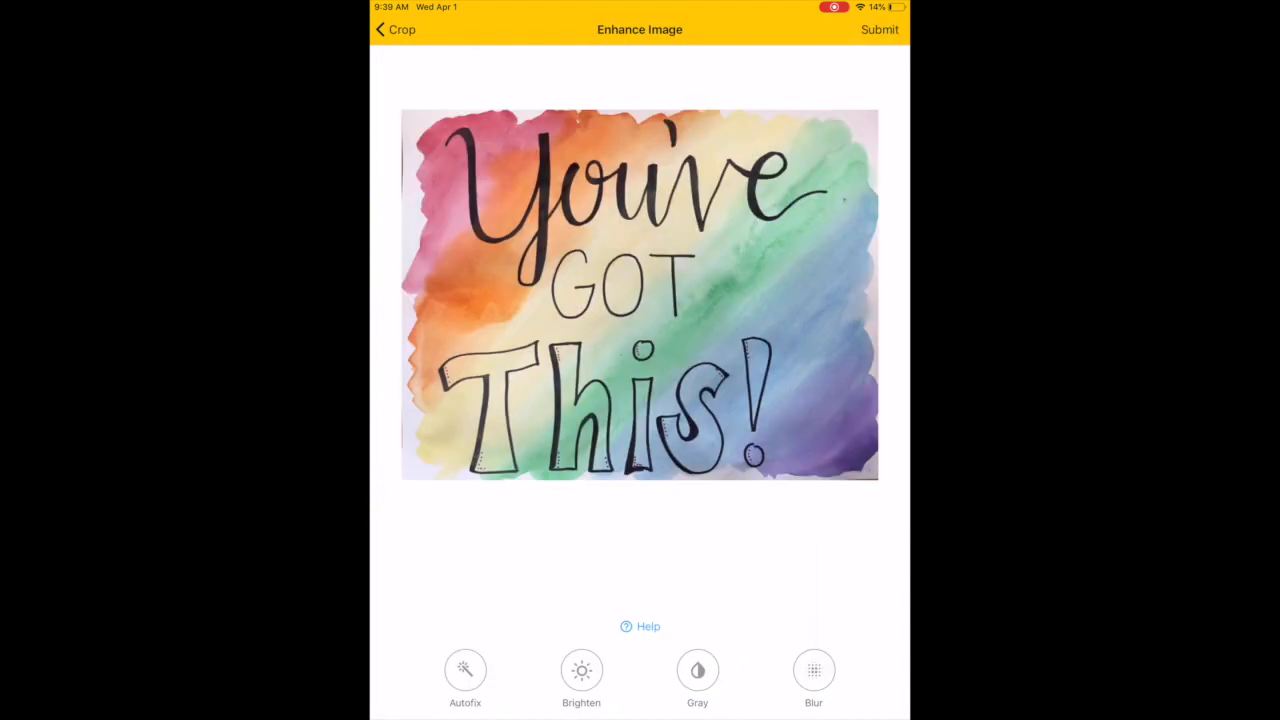
View the Brightness and Contrast sliders, then submit the photo.
{"action": "left_click", "coordinate": [581, 670]}
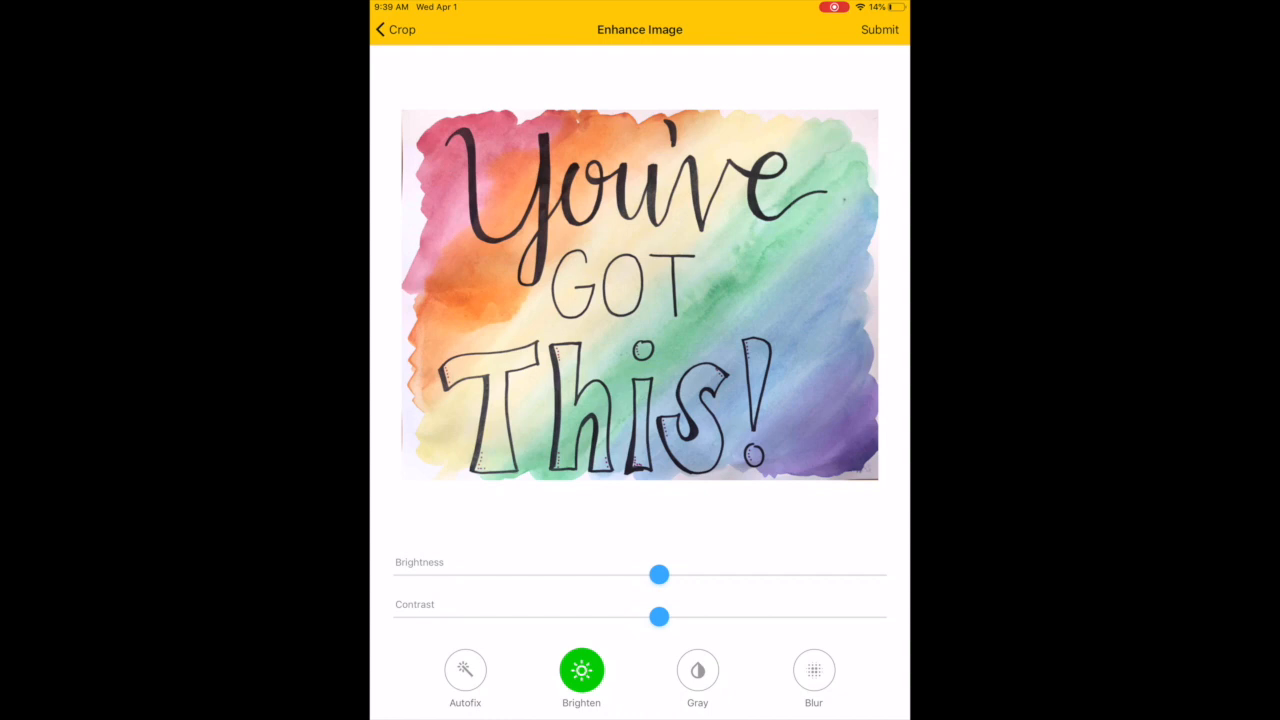
{"action": "left_click", "coordinate": [879, 29]}
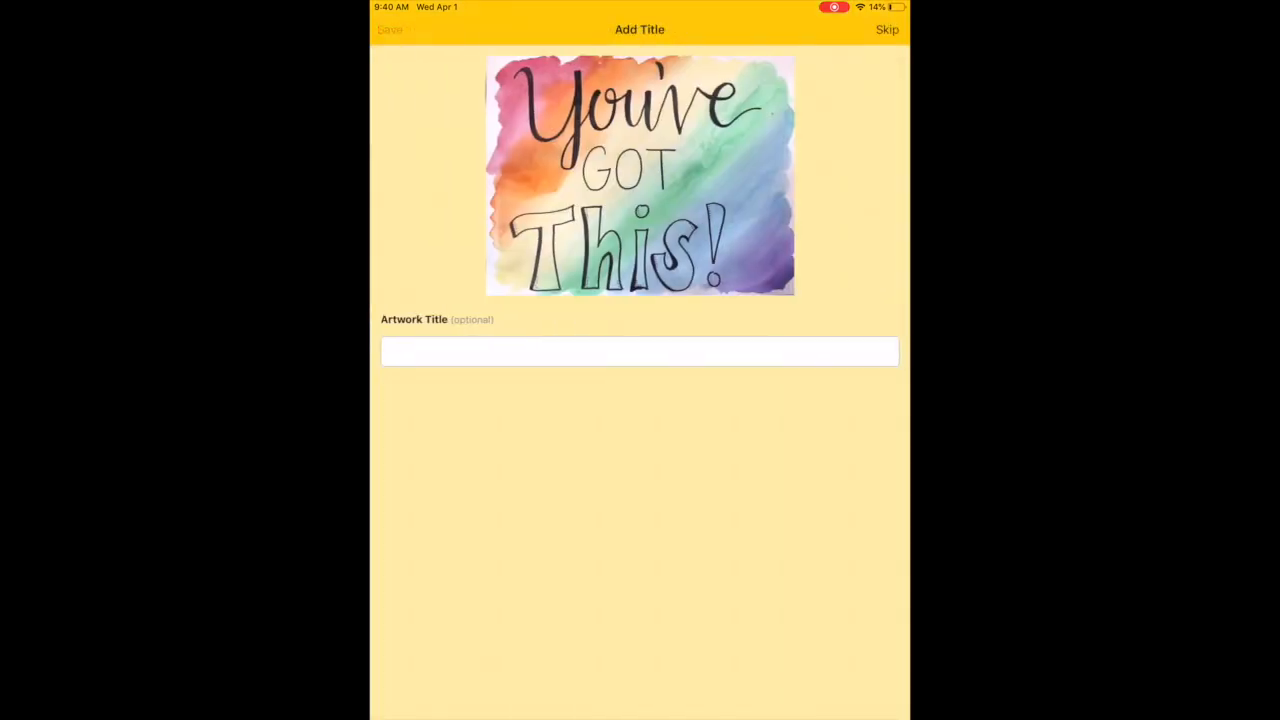
Skip the title and artist statement, then return to the grade choices.
{"action": "left_click", "coordinate": [639, 351]}
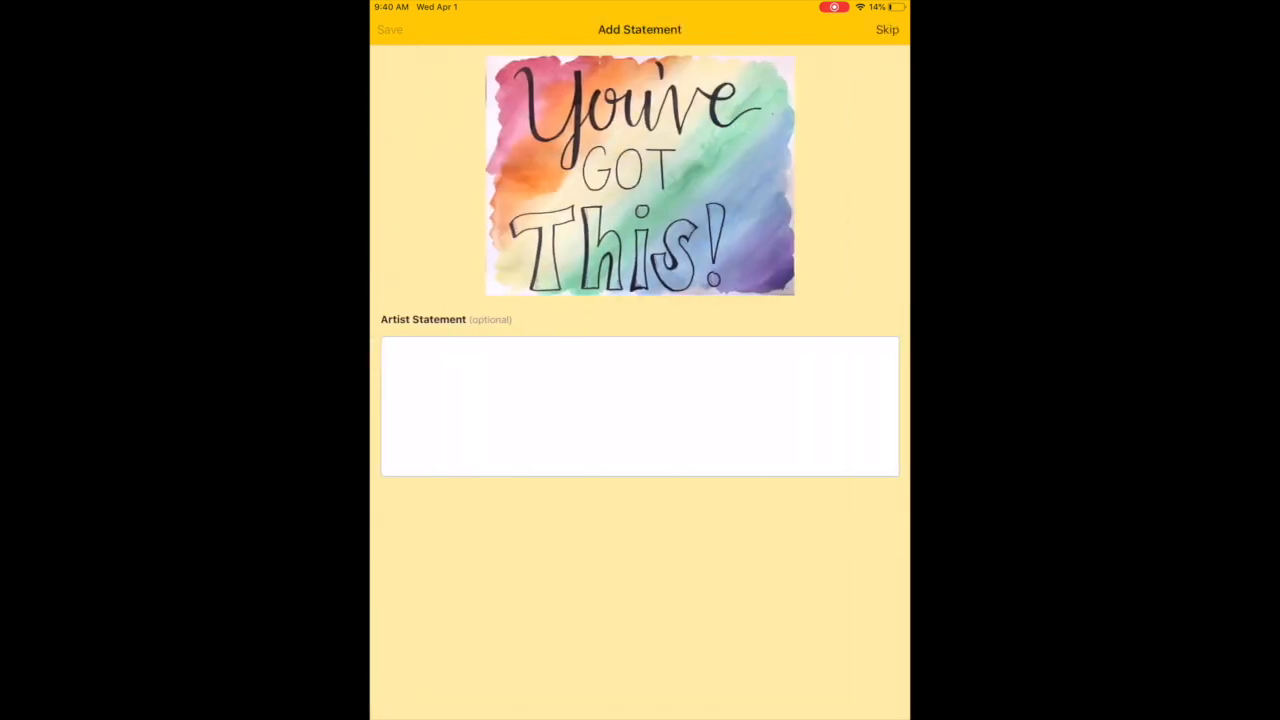
{"action": "left_click", "coordinate": [886, 29]}
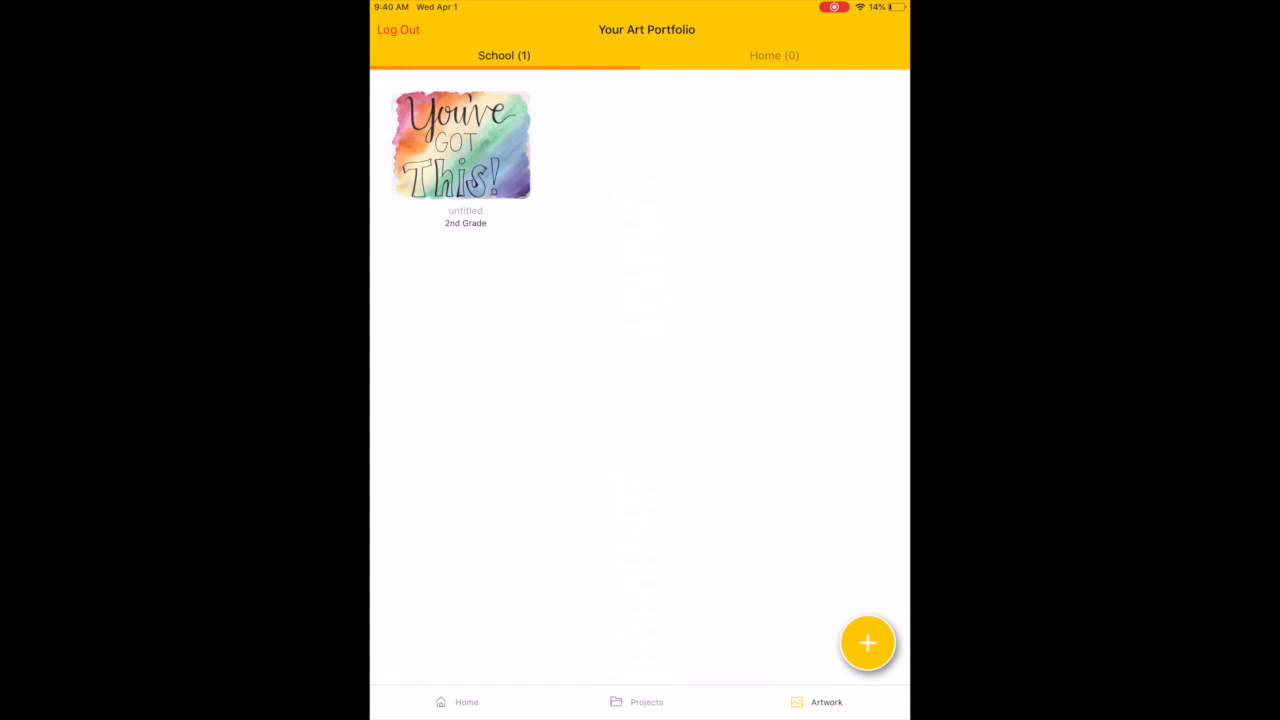
{"action": "key", "text": "home"}
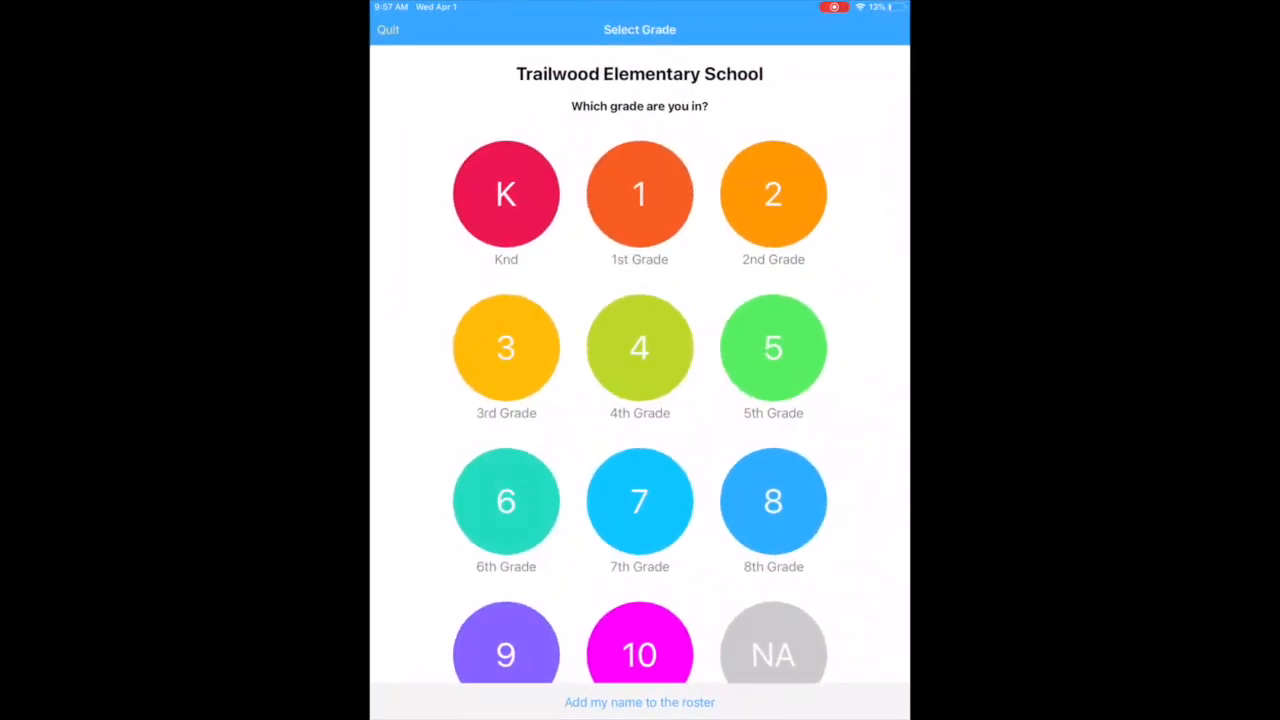
Sign back in through 2nd Grade and begin another At Home Creations entry.
{"action": "left_click", "coordinate": [773, 194]}
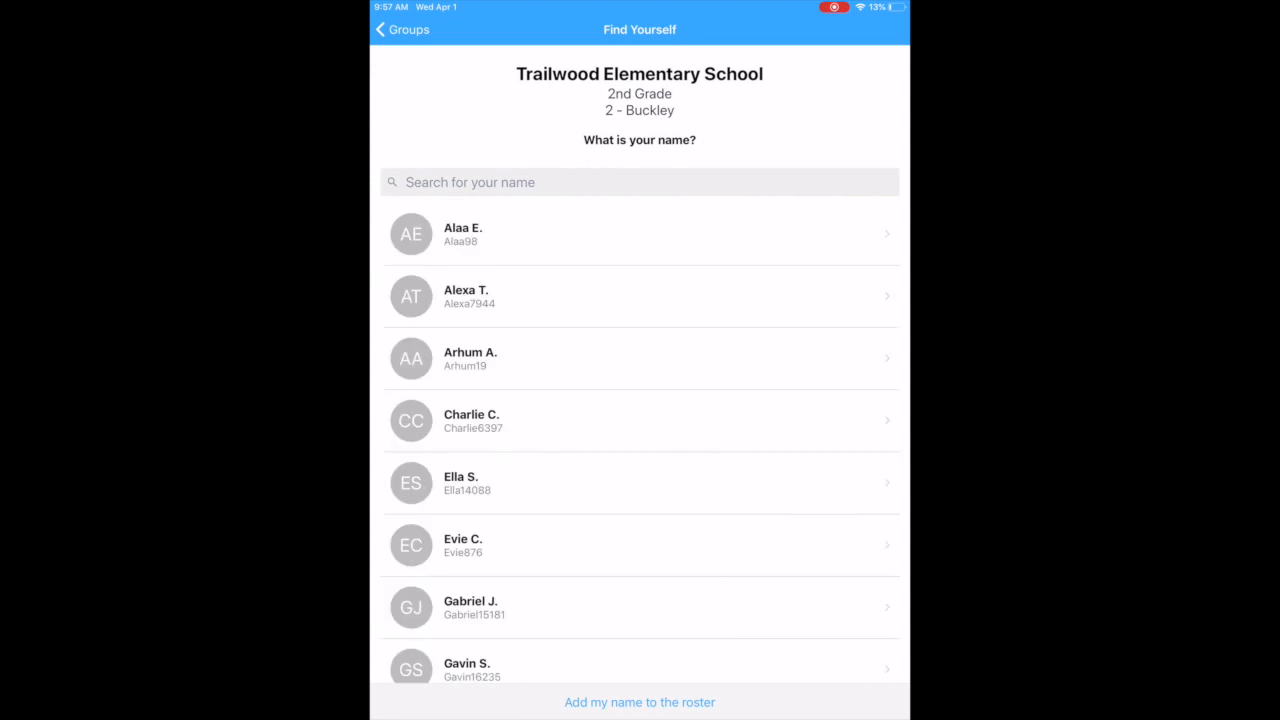
{"action": "scroll", "scroll_direction": "down", "scroll_amount": 3}
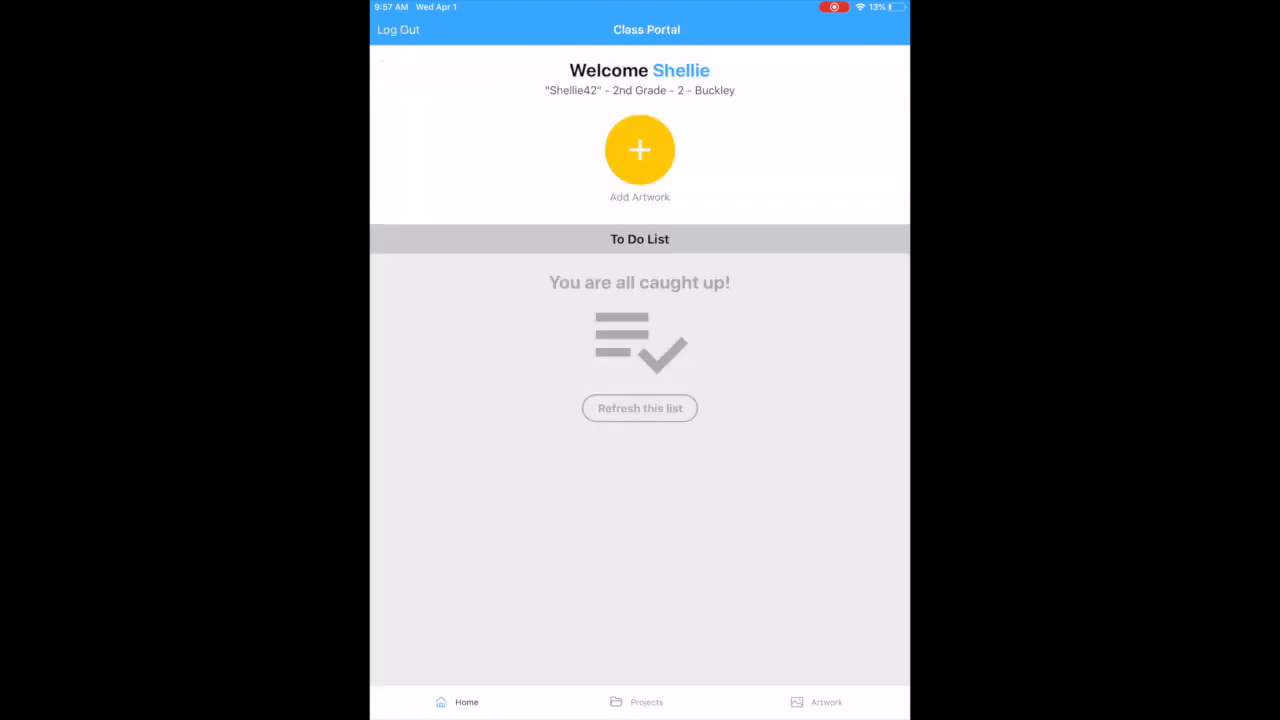
{"action": "left_click", "coordinate": [646, 701]}
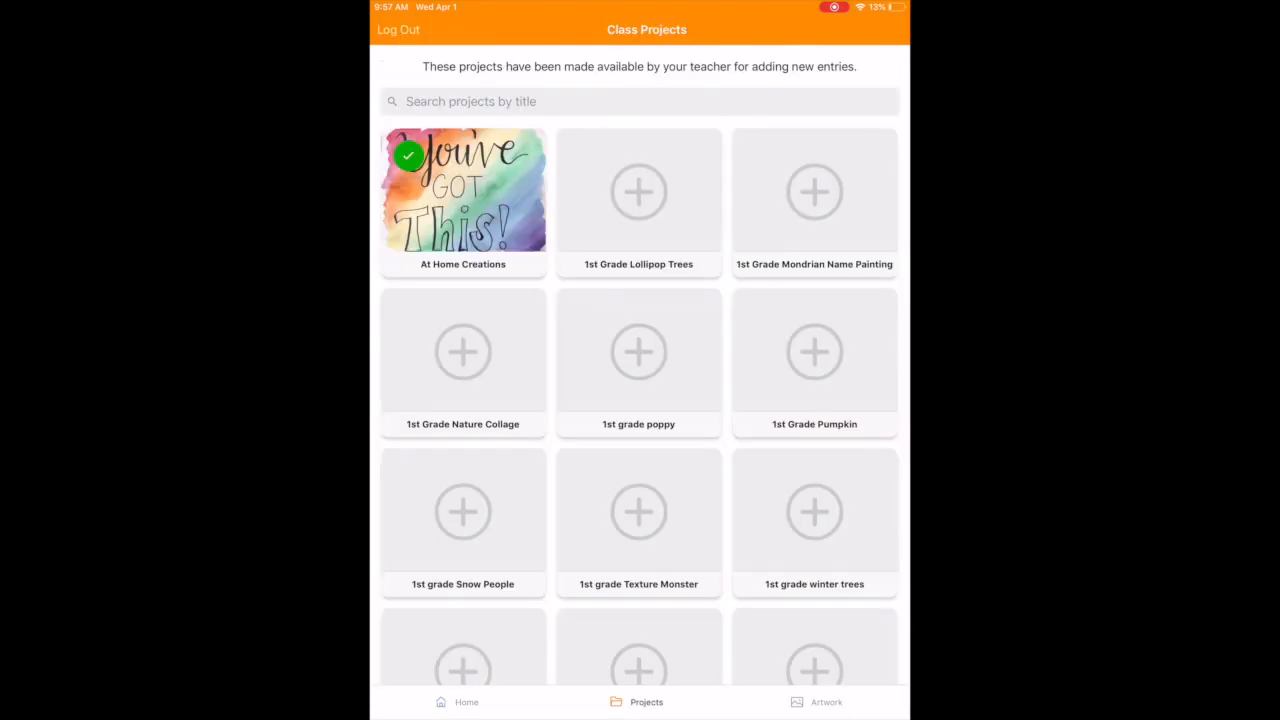
{"action": "scroll", "scroll_direction": "down", "scroll_amount": 3}
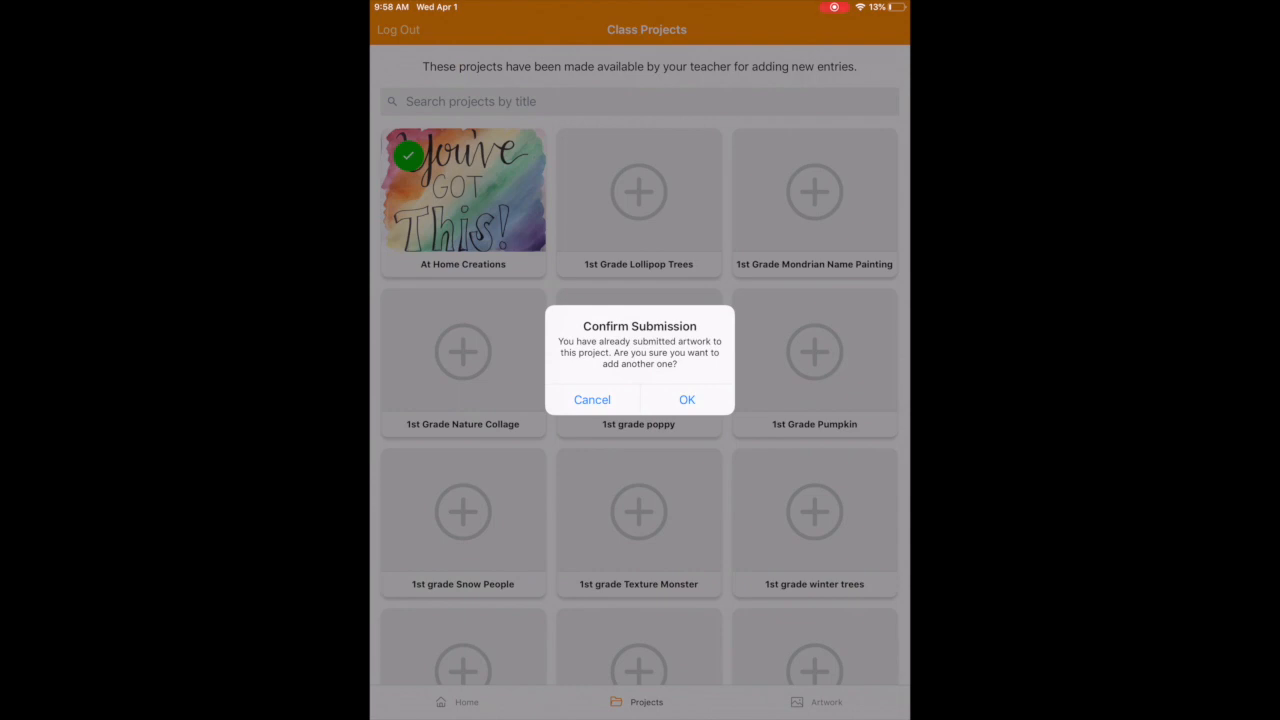
Confirm resubmission, take a new photo of the watercolor, and upload it.
{"action": "left_click", "coordinate": [592, 399]}
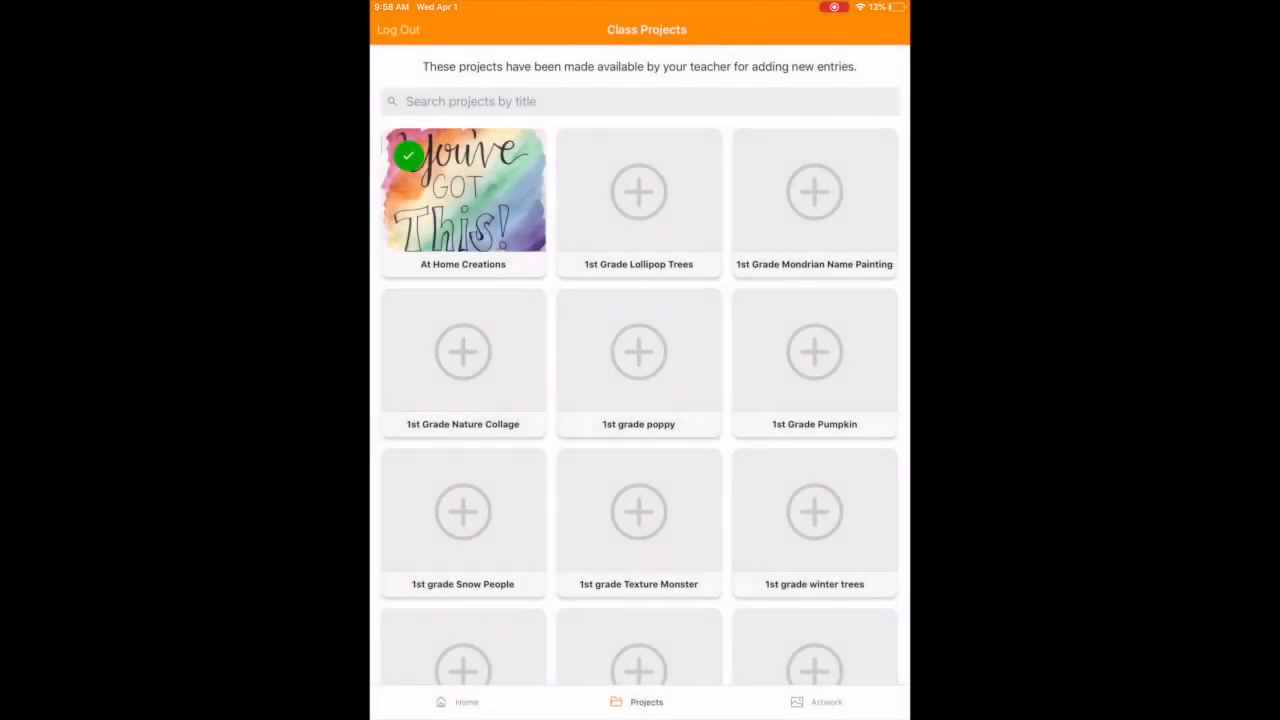
{"action": "left_click", "coordinate": [638, 351]}
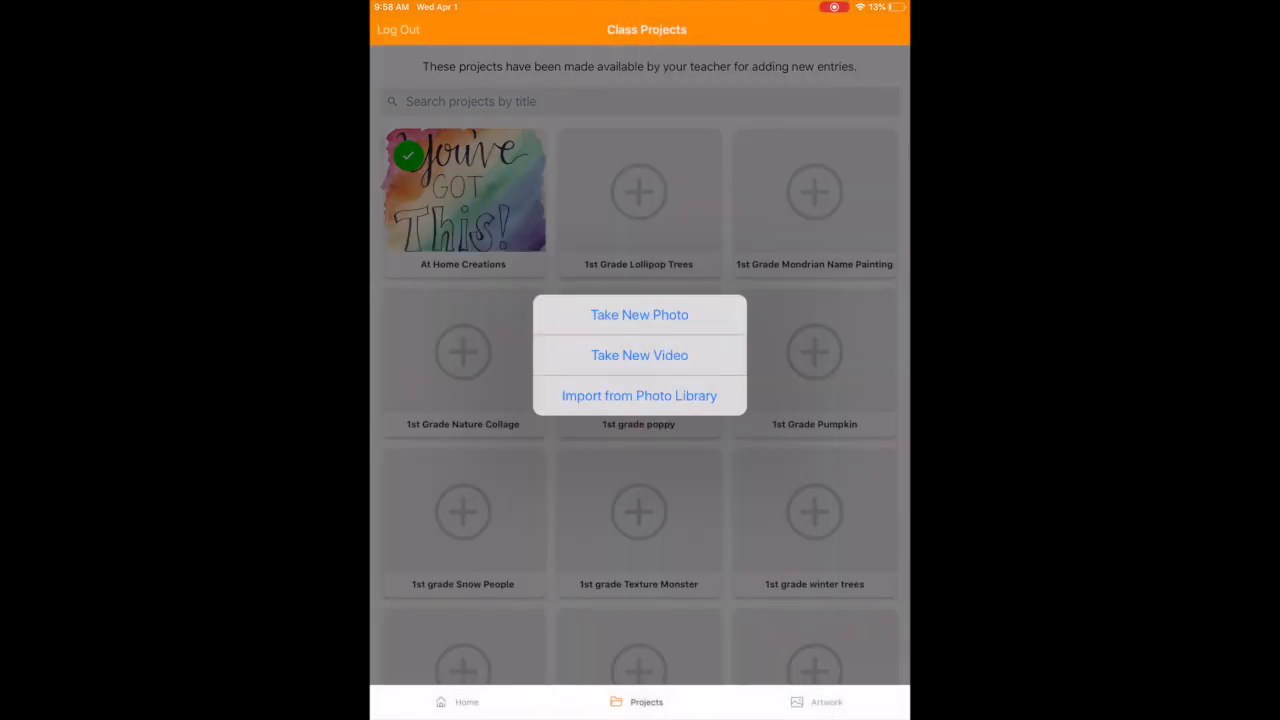
{"action": "left_click", "coordinate": [639, 314]}
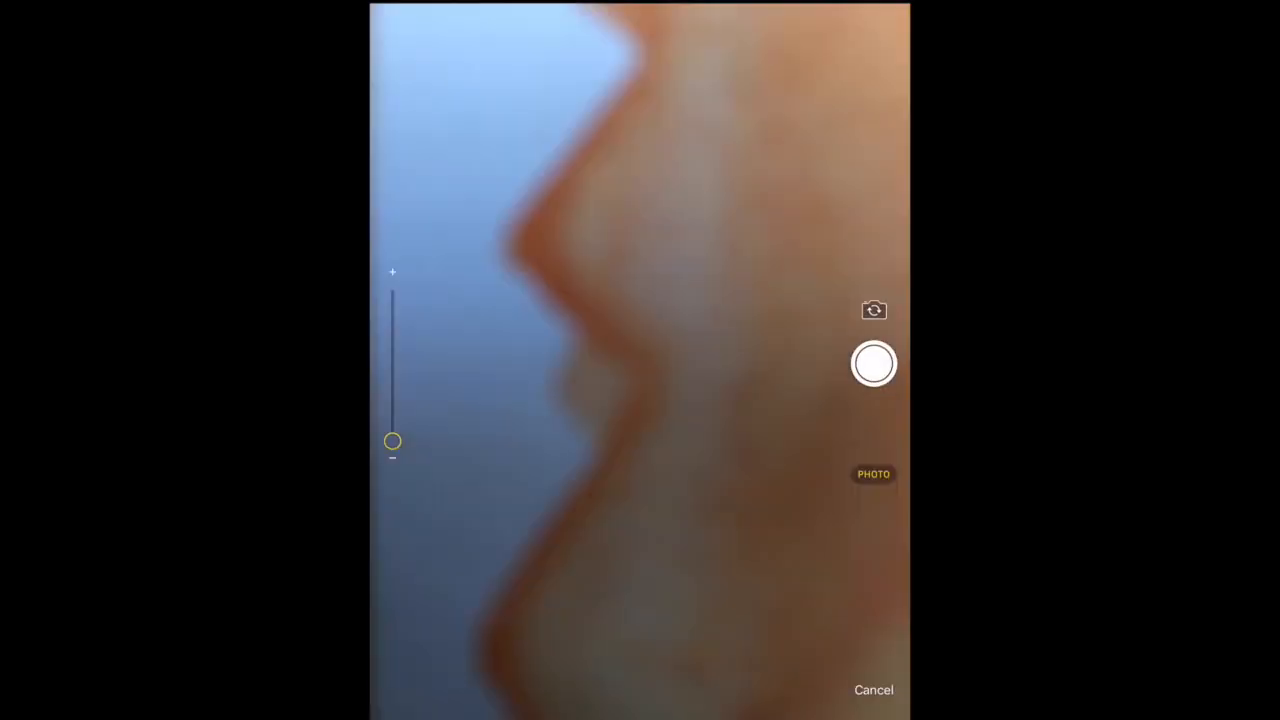
{"action": "left_click", "coordinate": [873, 363]}
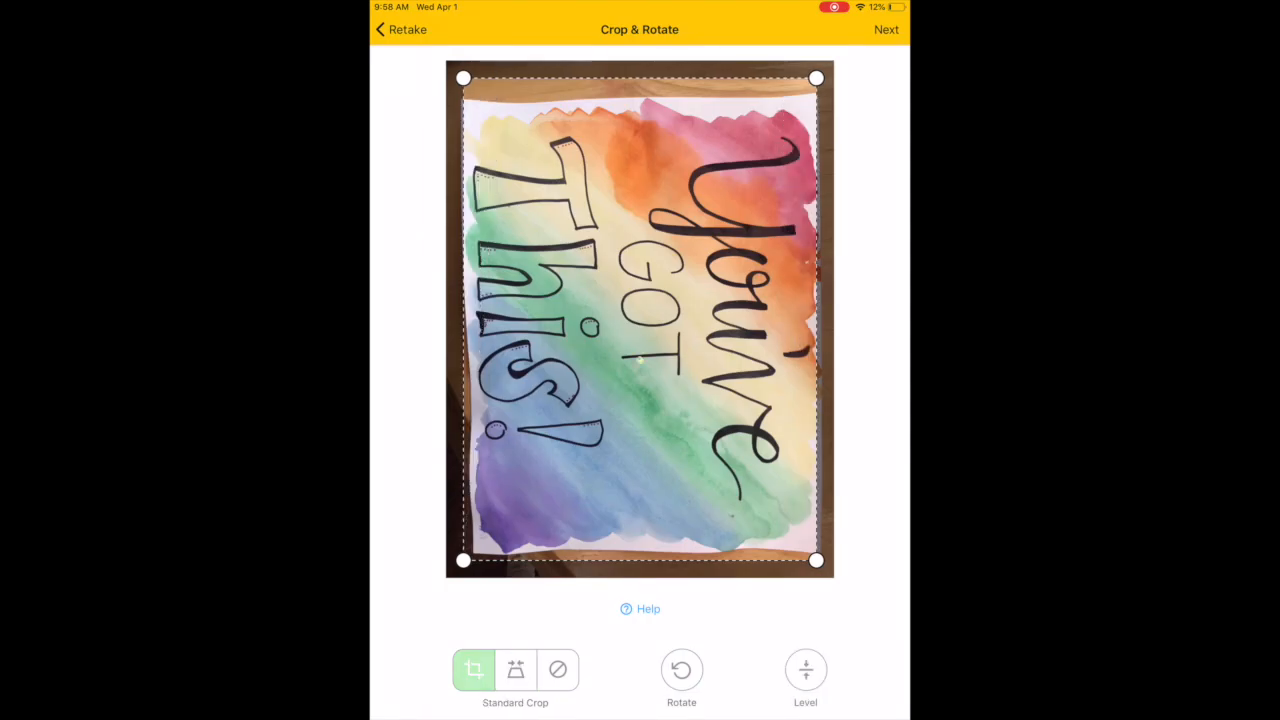
{"action": "left_click", "coordinate": [886, 29]}
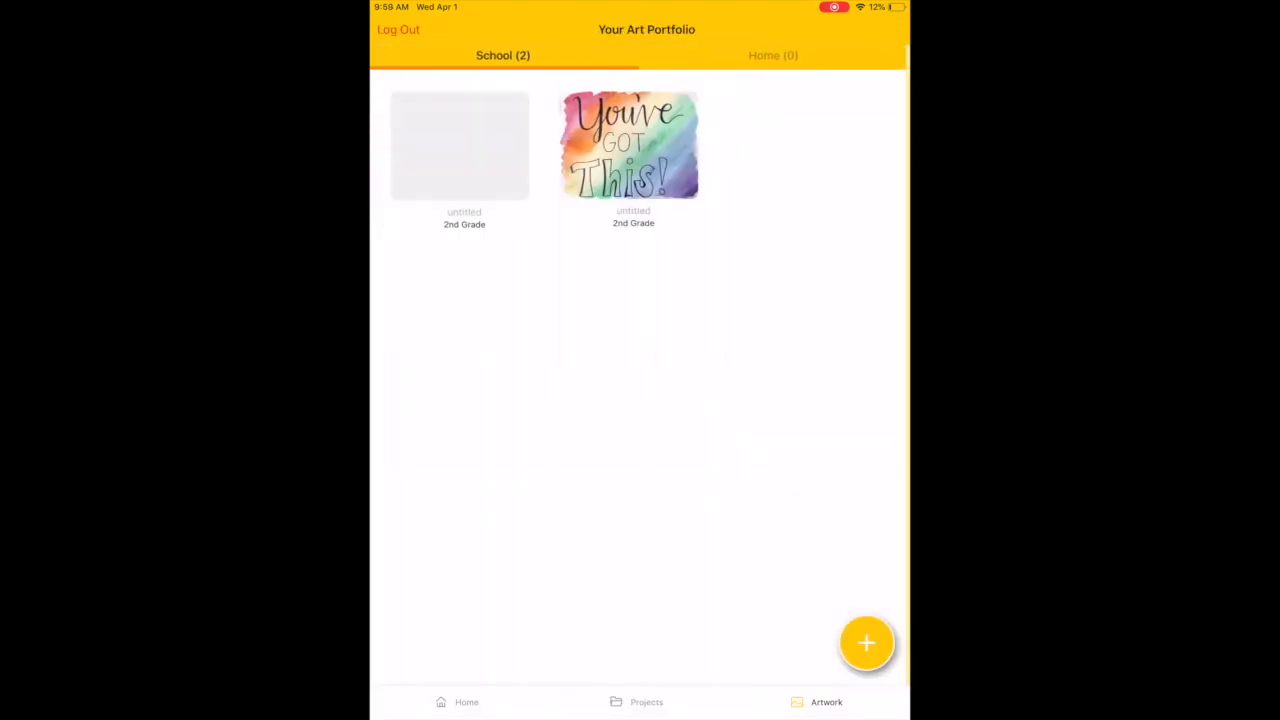